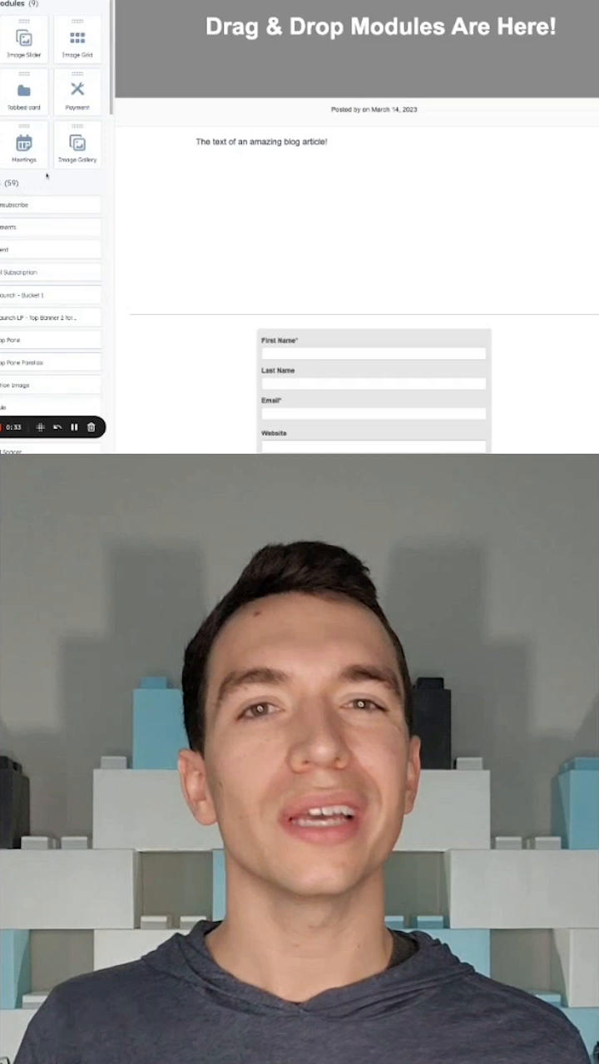
Step: Drop the Image Gallery module into the post body below the opening text line
left_click(263, 141)
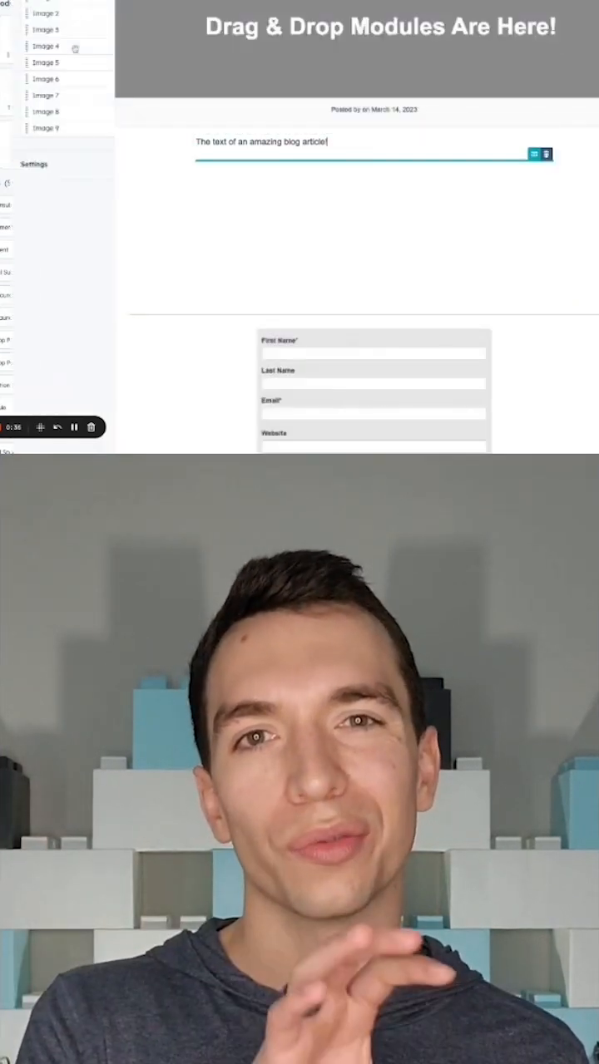